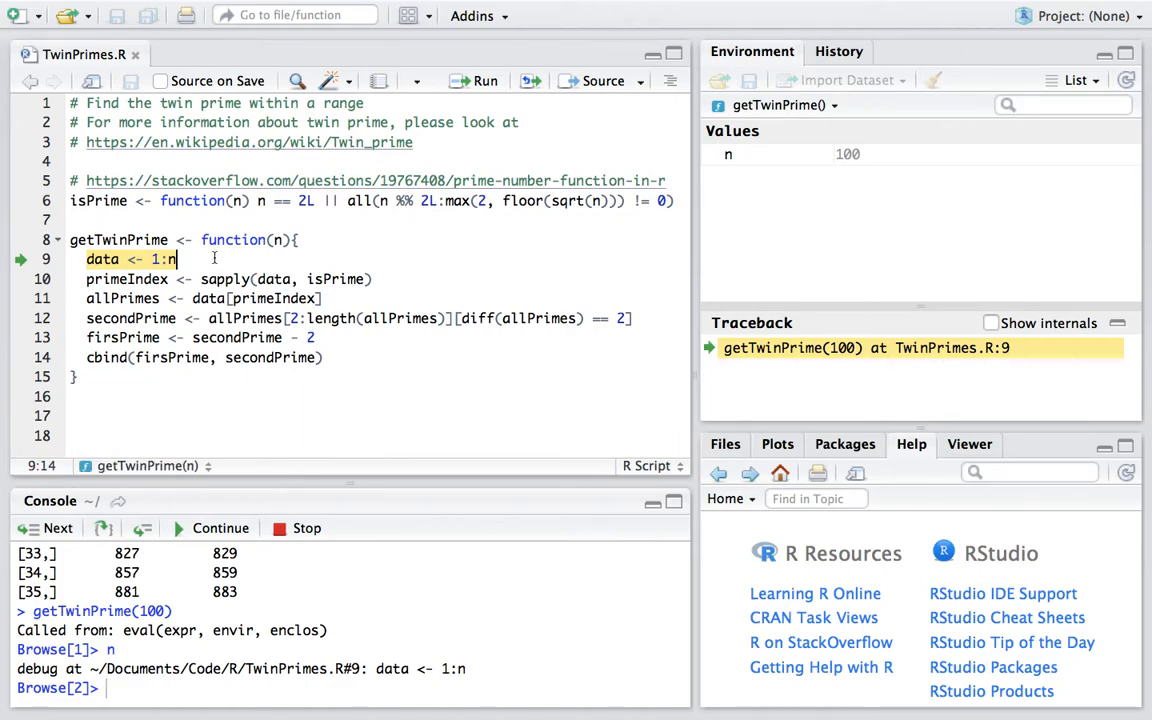
# Set a breakpoint on line 9 and step past data <- 1:n to line 10.
pyautogui.click(46, 528)
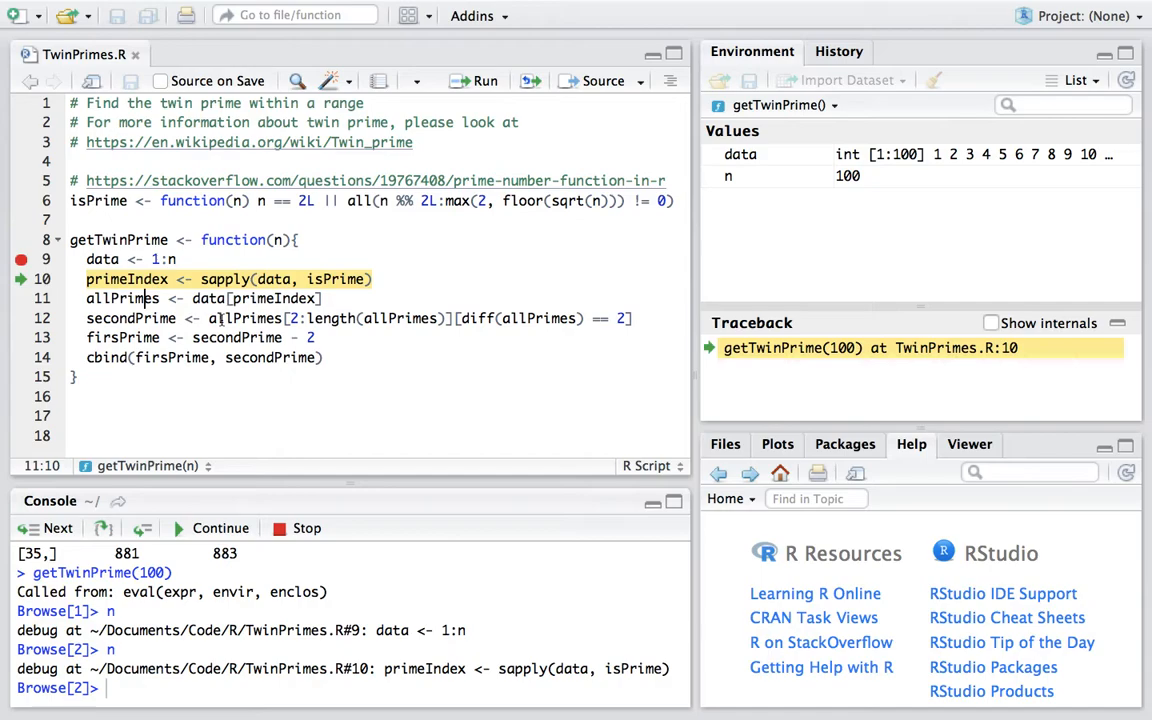
# Step to line 12 and print allPrimes, the 26 primes up to 97.
pyautogui.click(45, 528)
pyautogui.write('allPrimes')
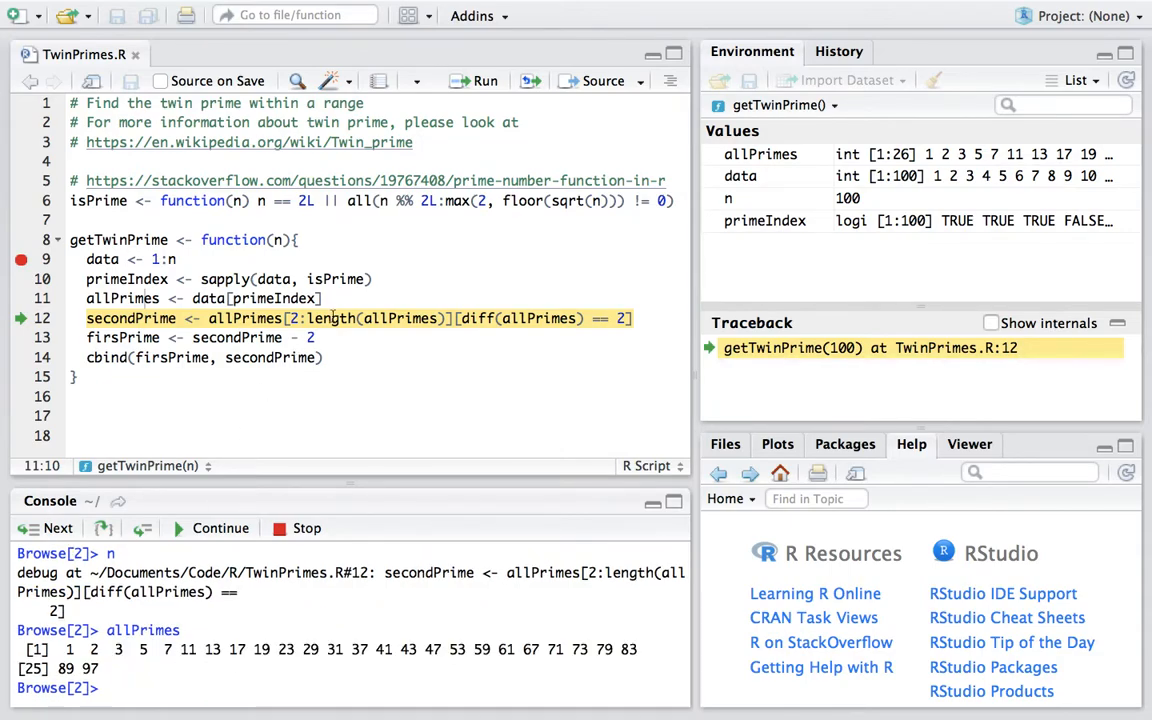